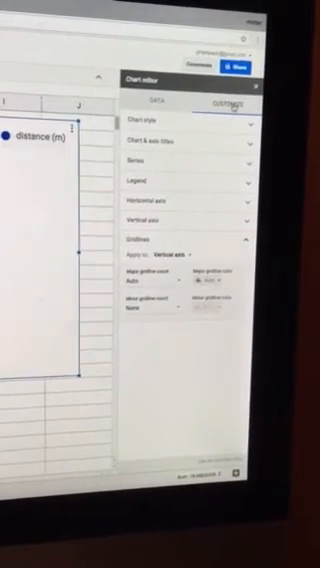
Show the Data settings for the time-versus-distance scatter chart in the Chart editor
{"action": "left_click", "coordinate": [157, 101]}
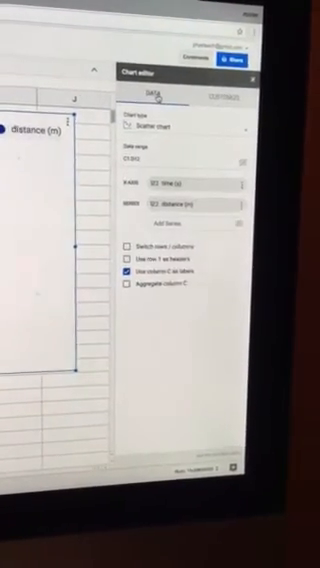
{"action": "left_click", "coordinate": [204, 91]}
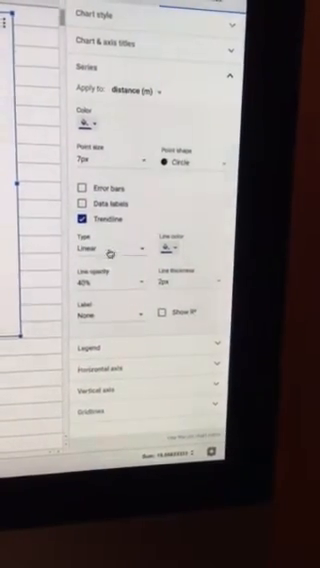
Expand the trendline Type dropdown for the distance series
{"action": "left_click", "coordinate": [108, 246]}
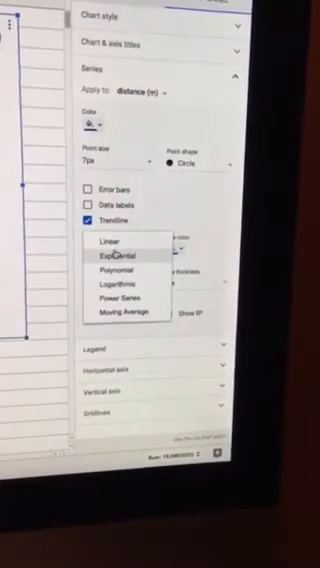